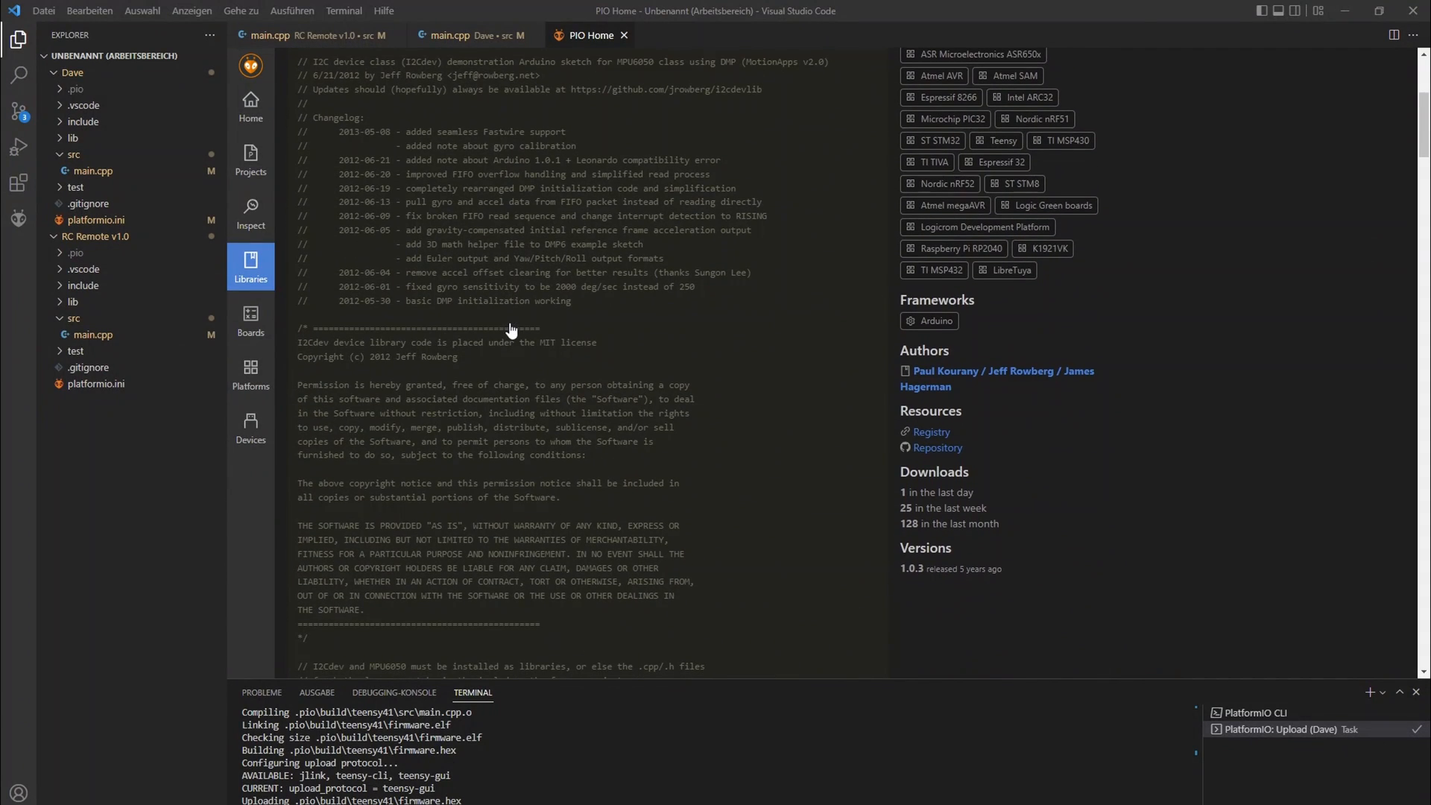
- Add the Adafruit MPU6050 library (^2.2.2) to the Arduino\Dave project
scroll(down, 3)
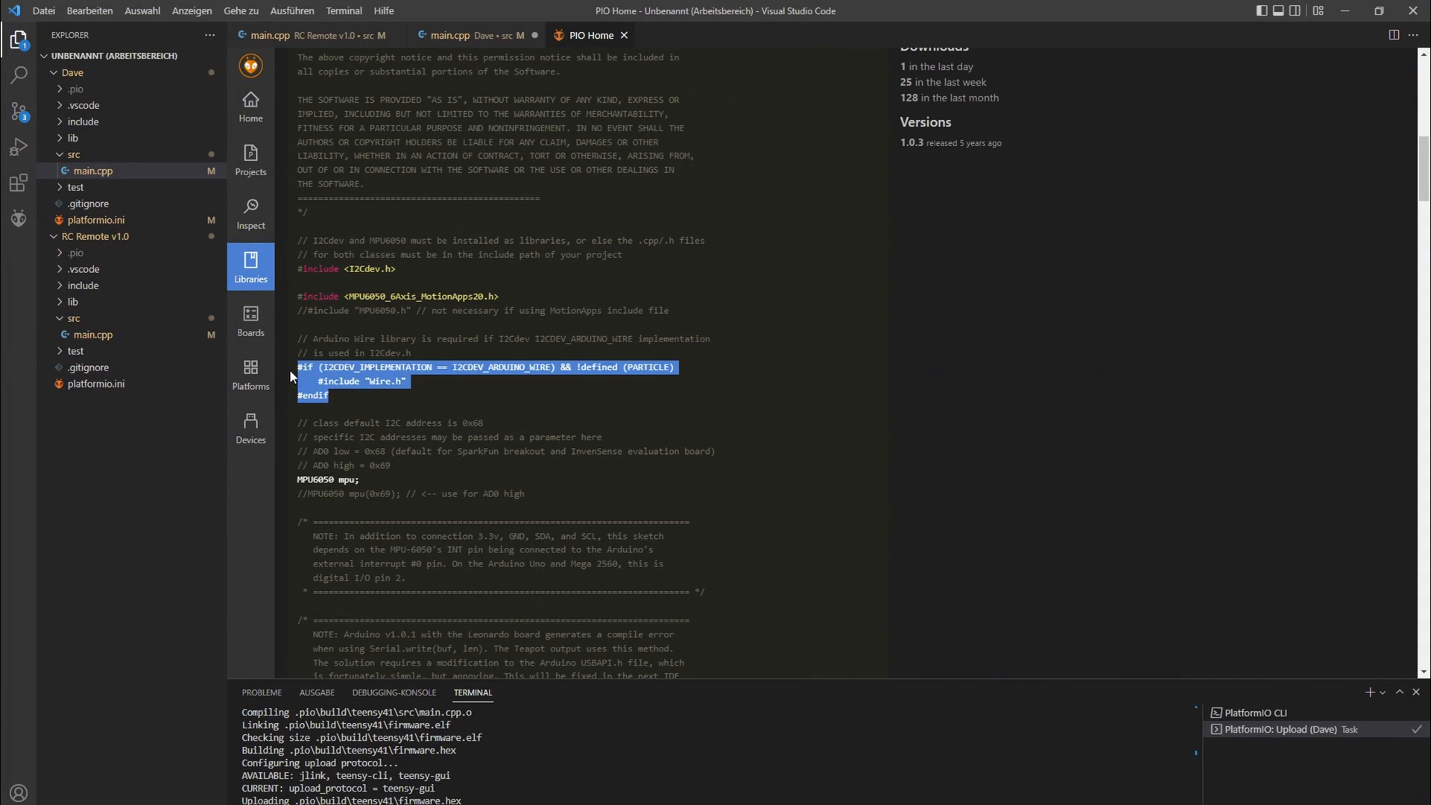
click(451, 34)
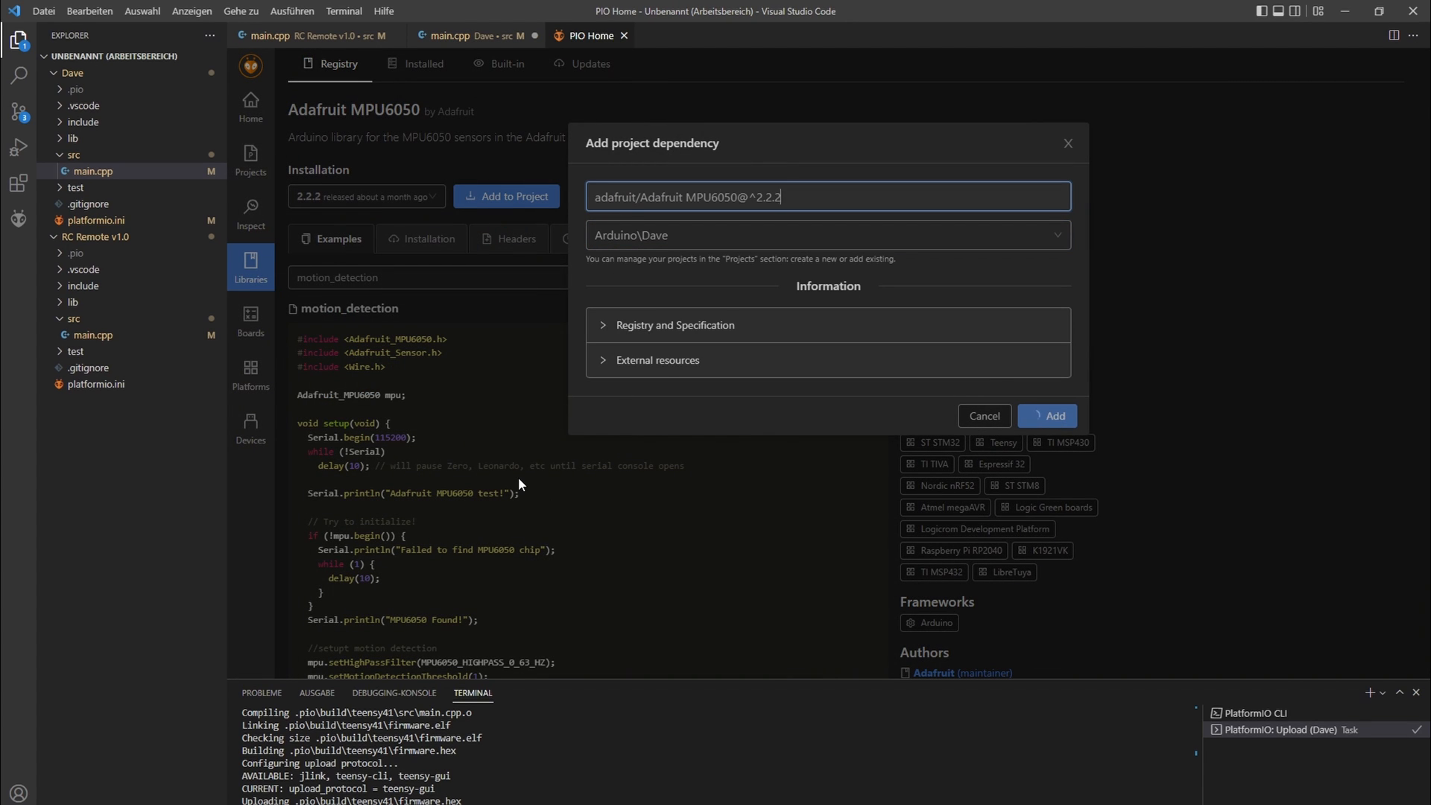
click(465, 36)
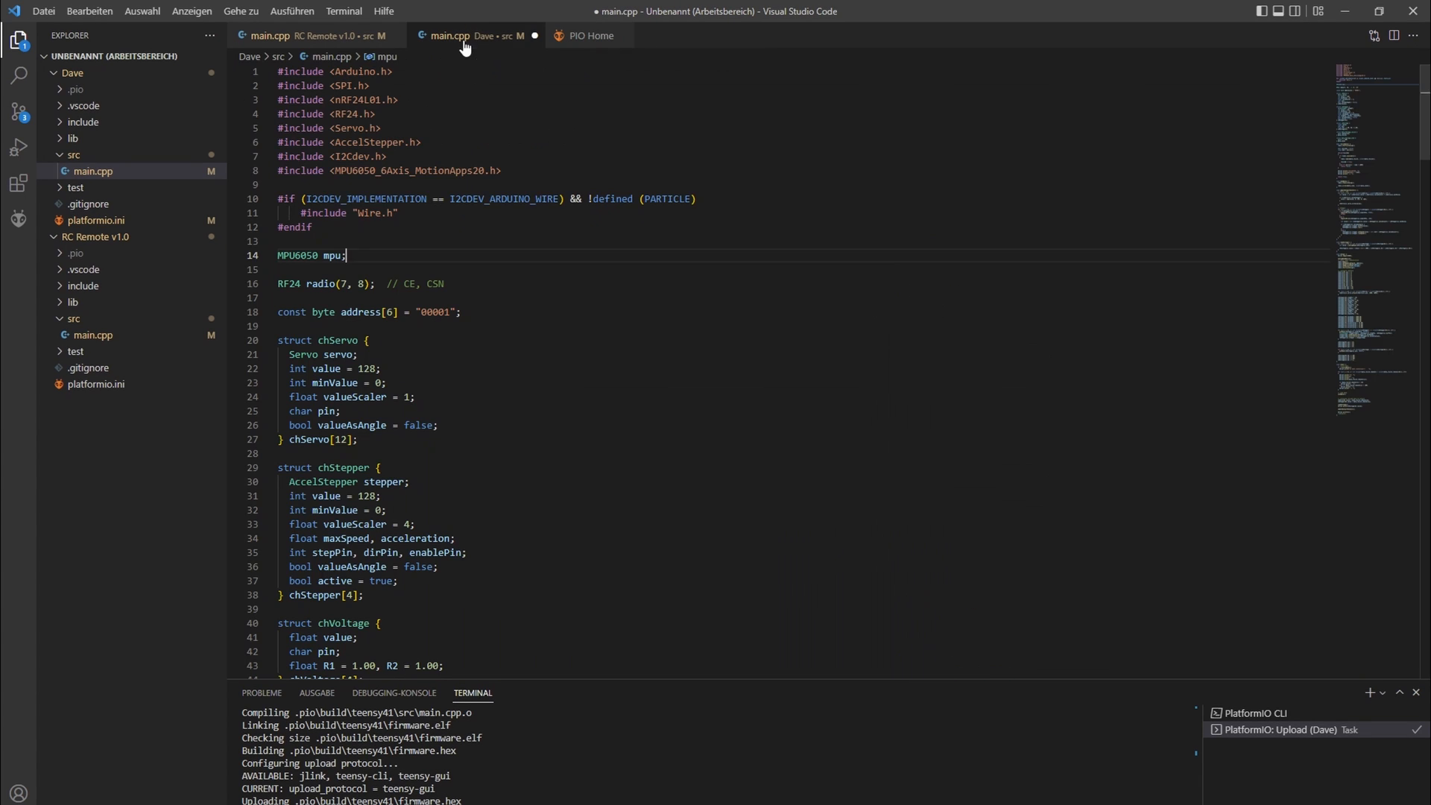
click(588, 36)
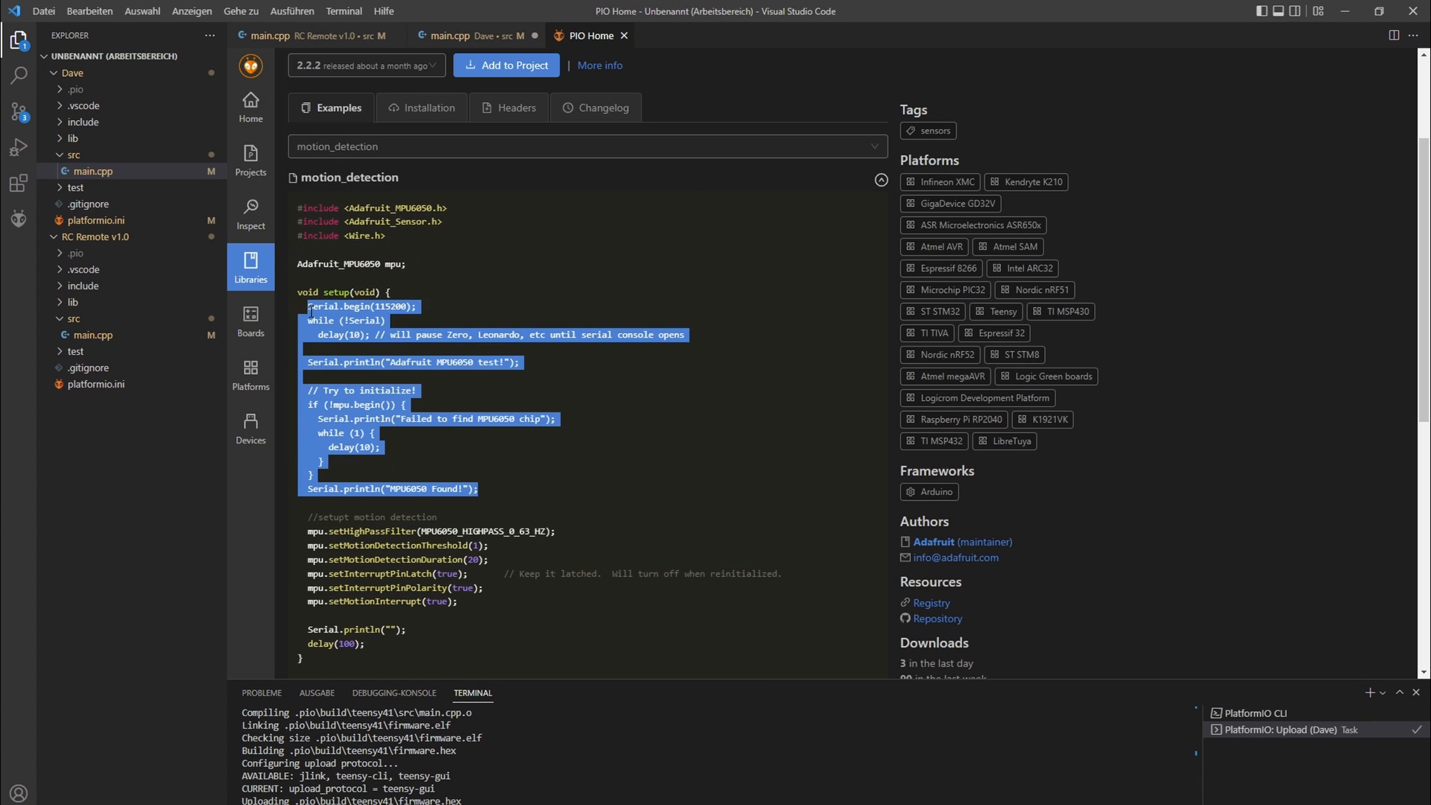
click(450, 35)
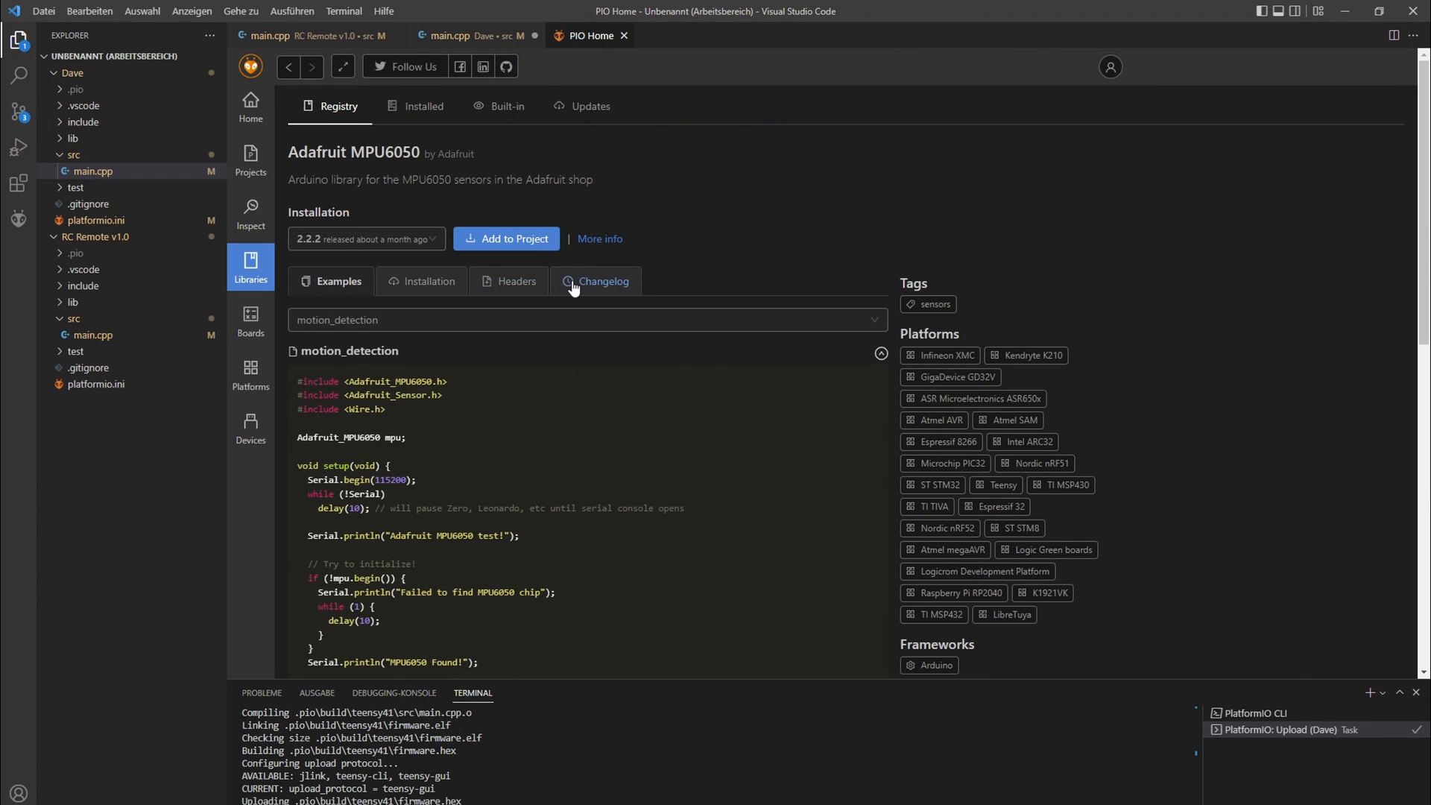
- Add Adafruit HMC5883 Unified to Arduino\Dave and paste displaySensorDetails into main.cpp
click(462, 36)
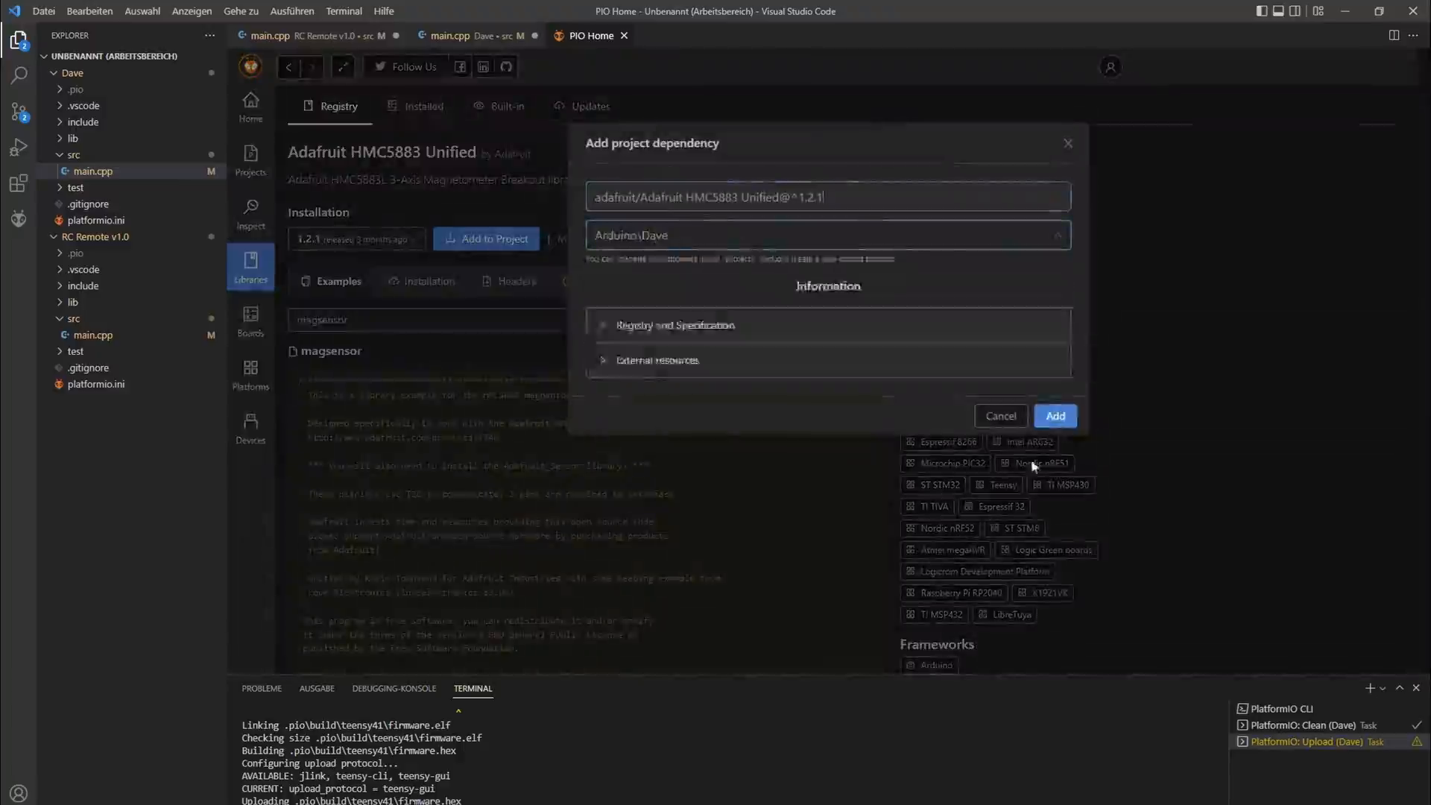
click(447, 35)
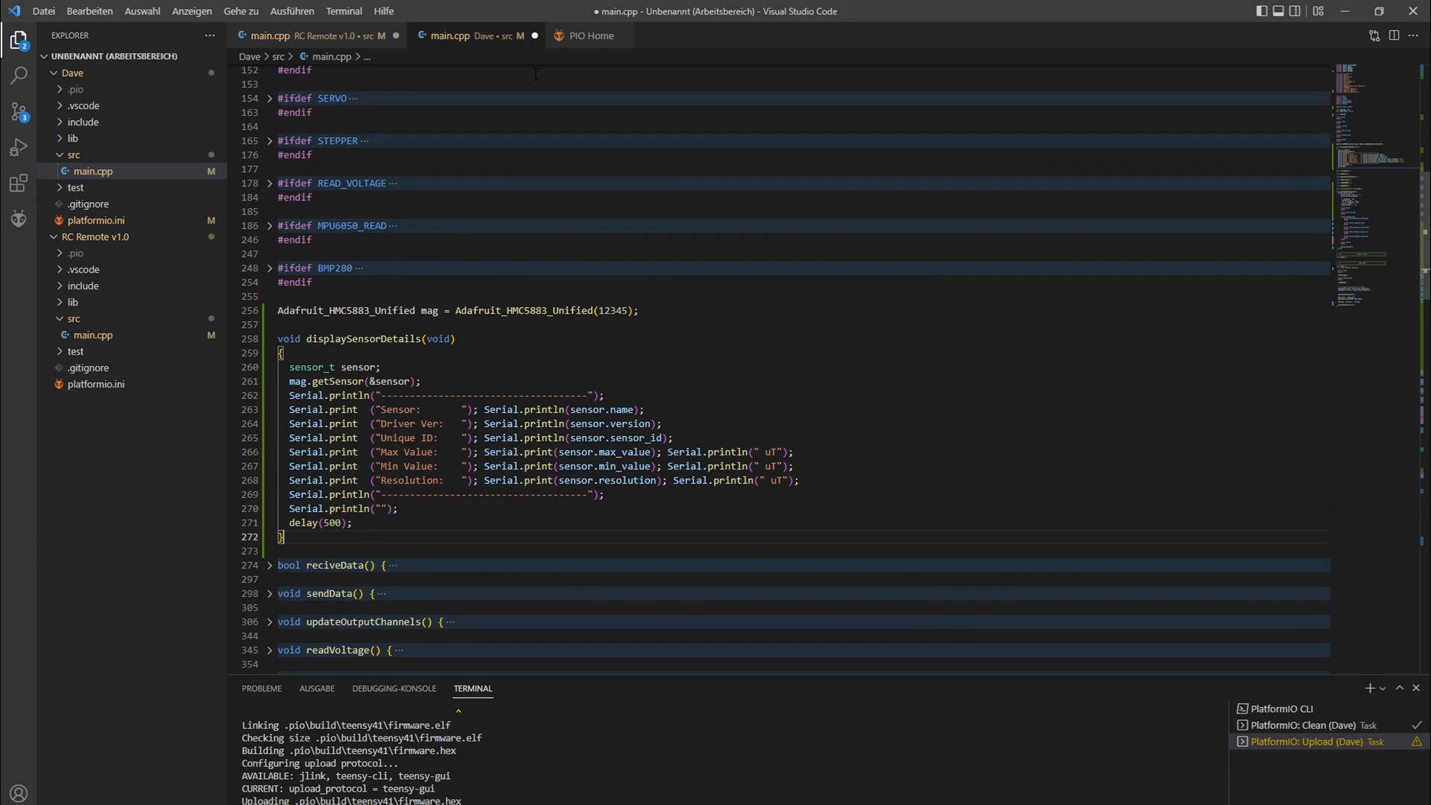
click(589, 36)
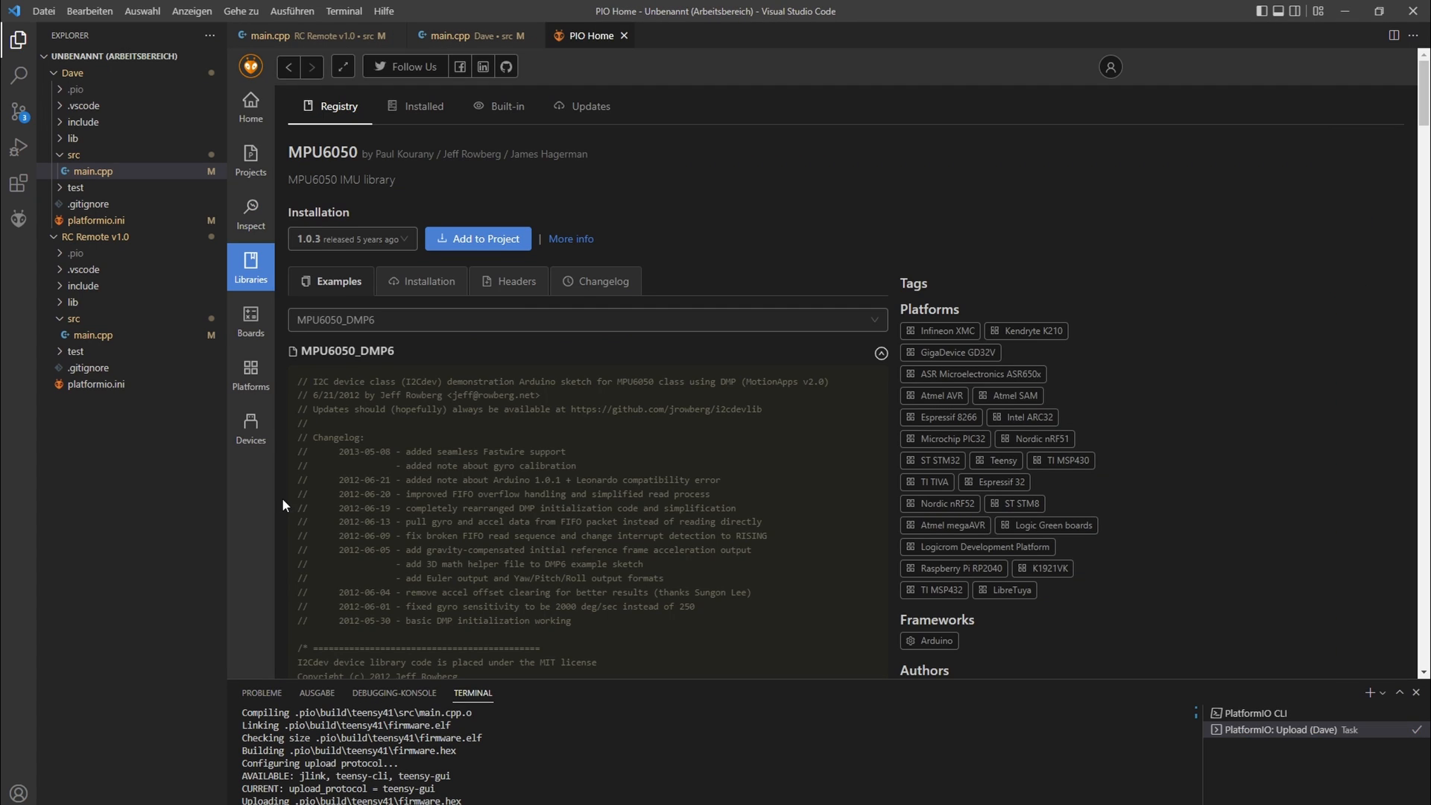